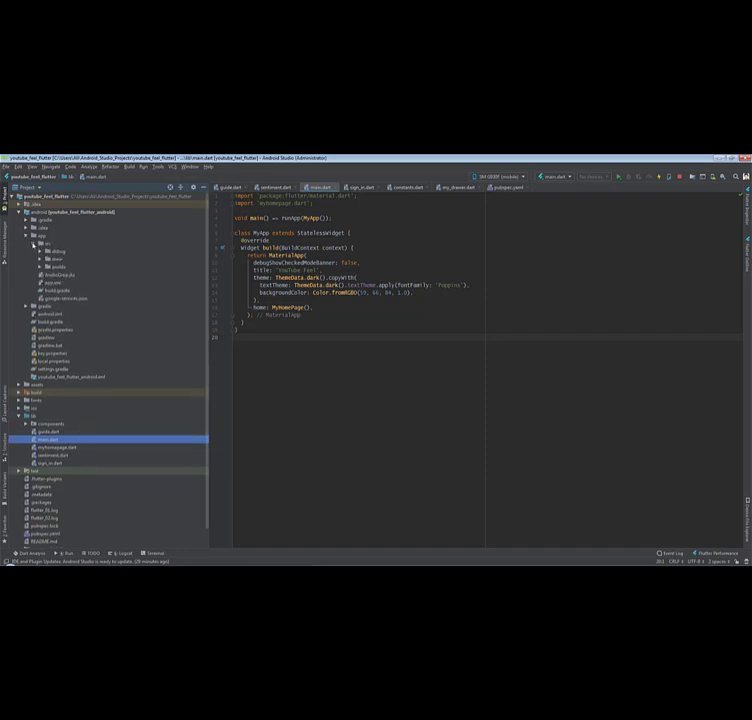
Step: Open android/app/build.gradle from the Project tree
left_click(40, 251)
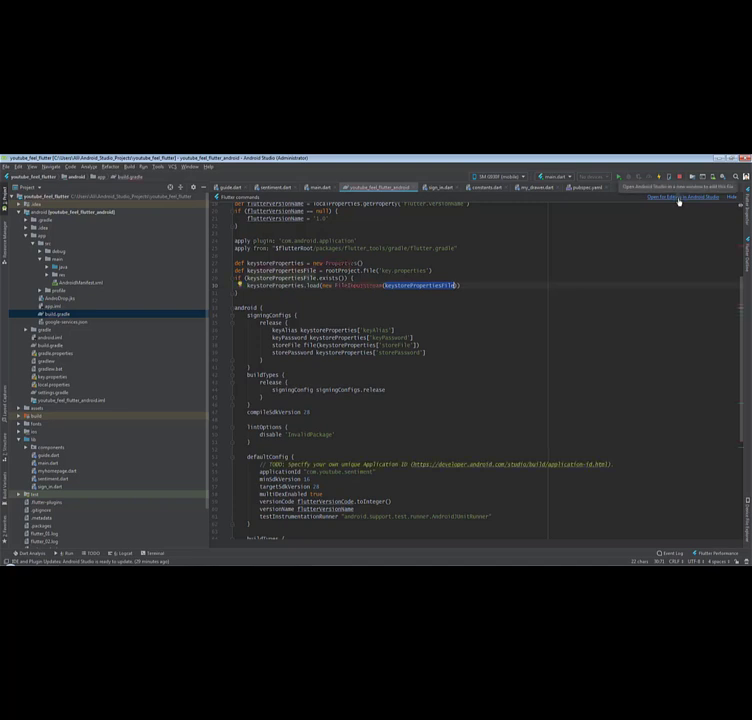
left_click(678, 197)
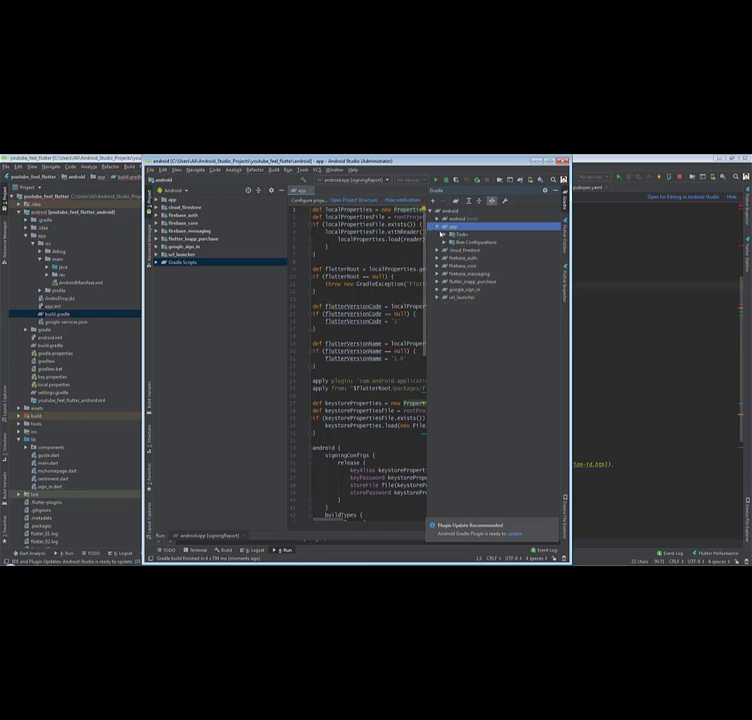
Step: In the Gradle panel, expand app > Tasks > android to reach signingReport
left_click(444, 235)
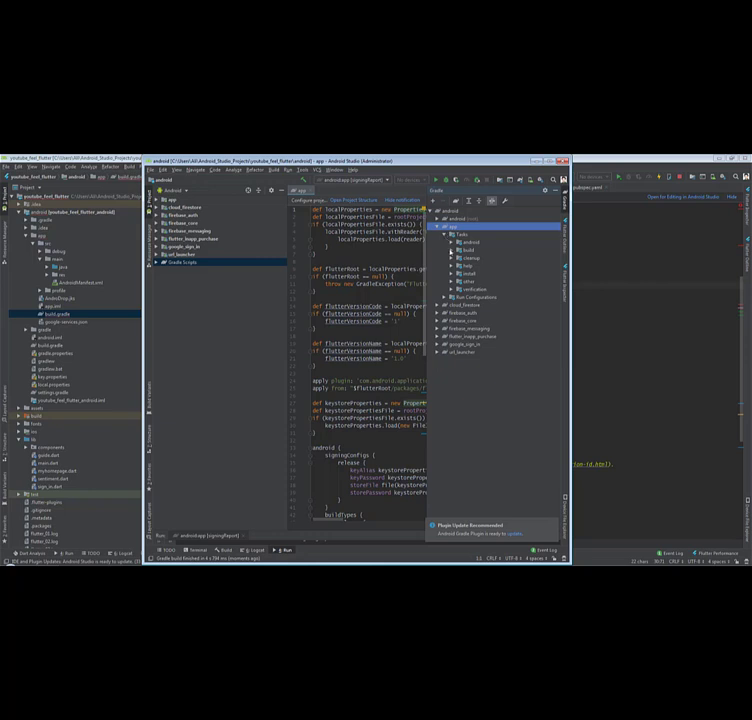
left_click(448, 241)
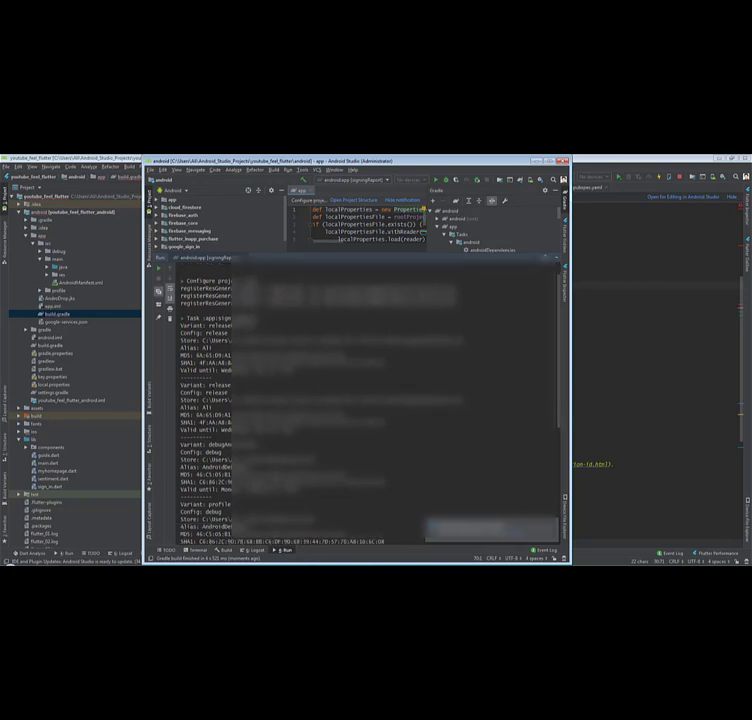
double_click(215, 385)
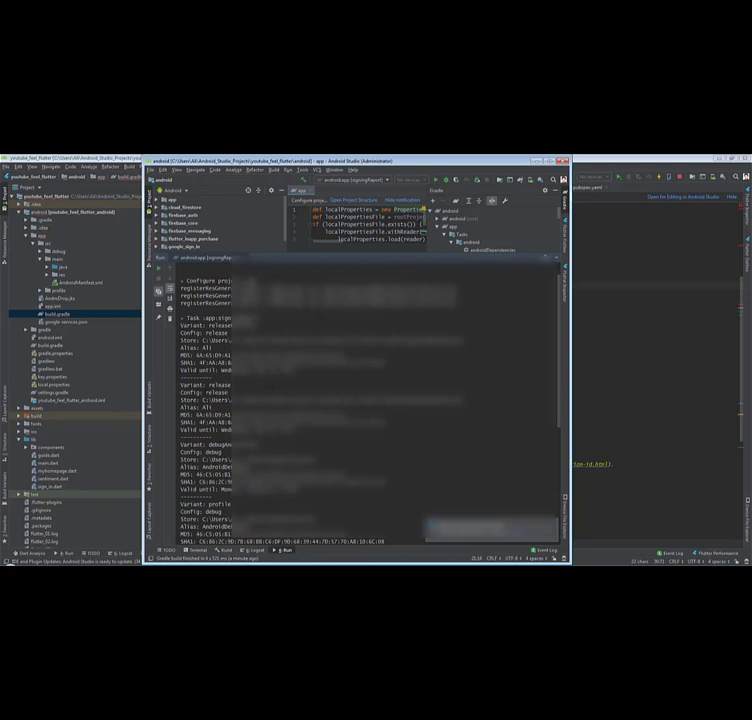
triple_click(290, 421)
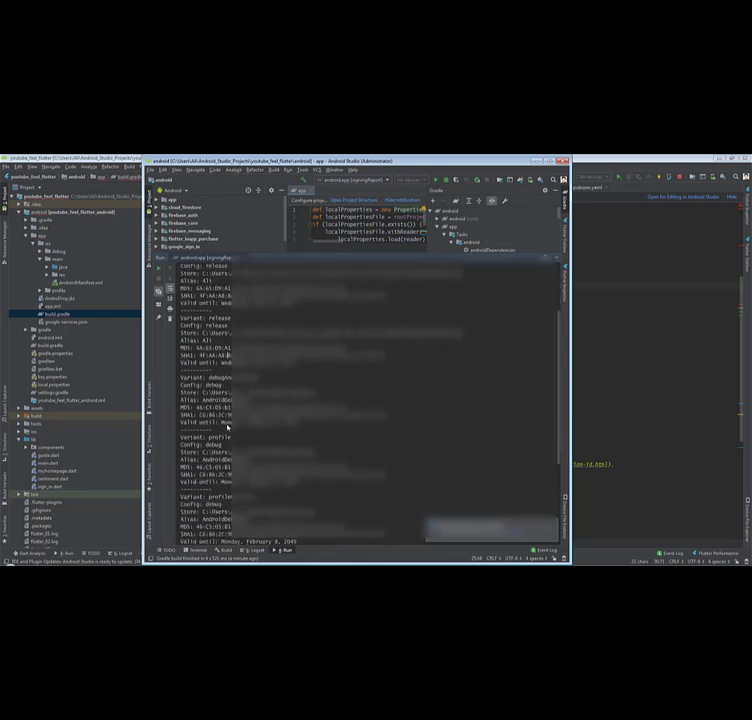
scroll("down", 3)
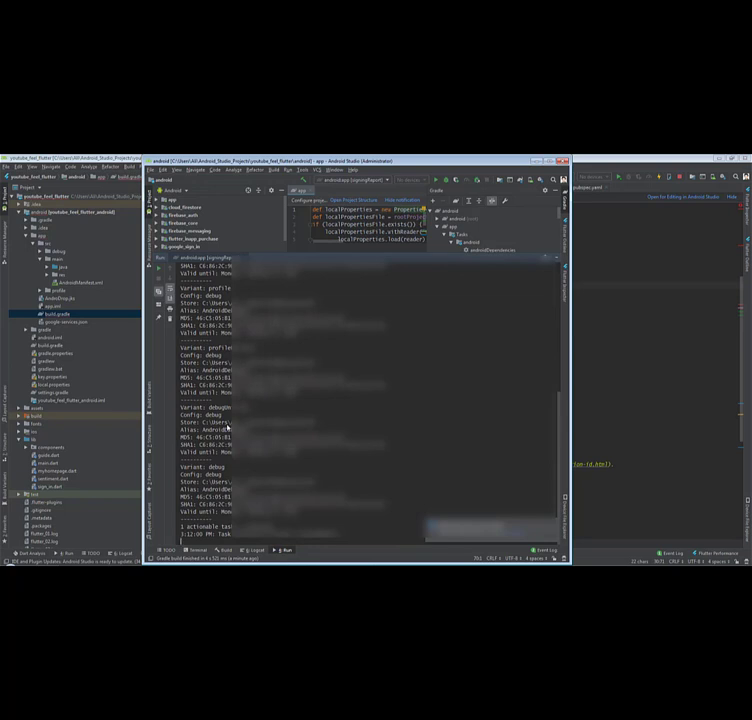
double_click(211, 467)
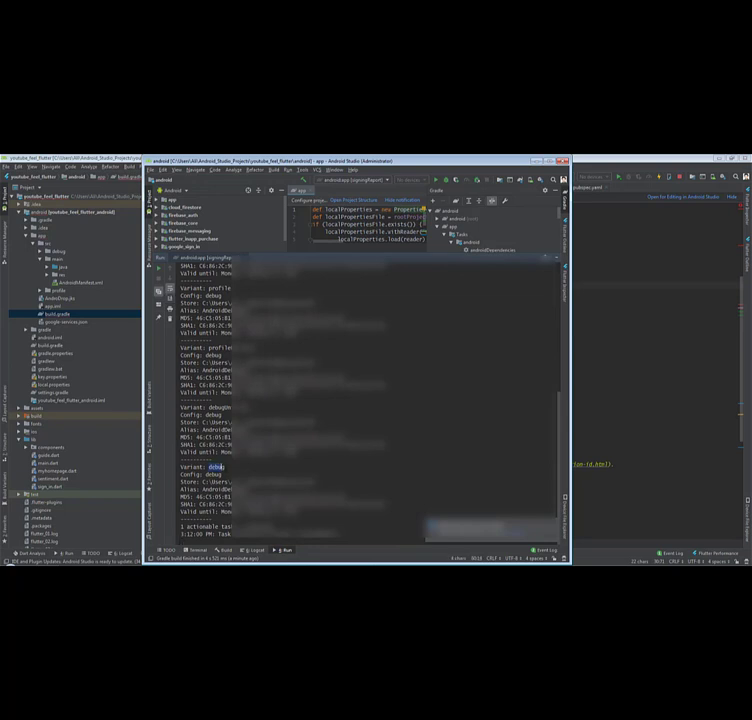